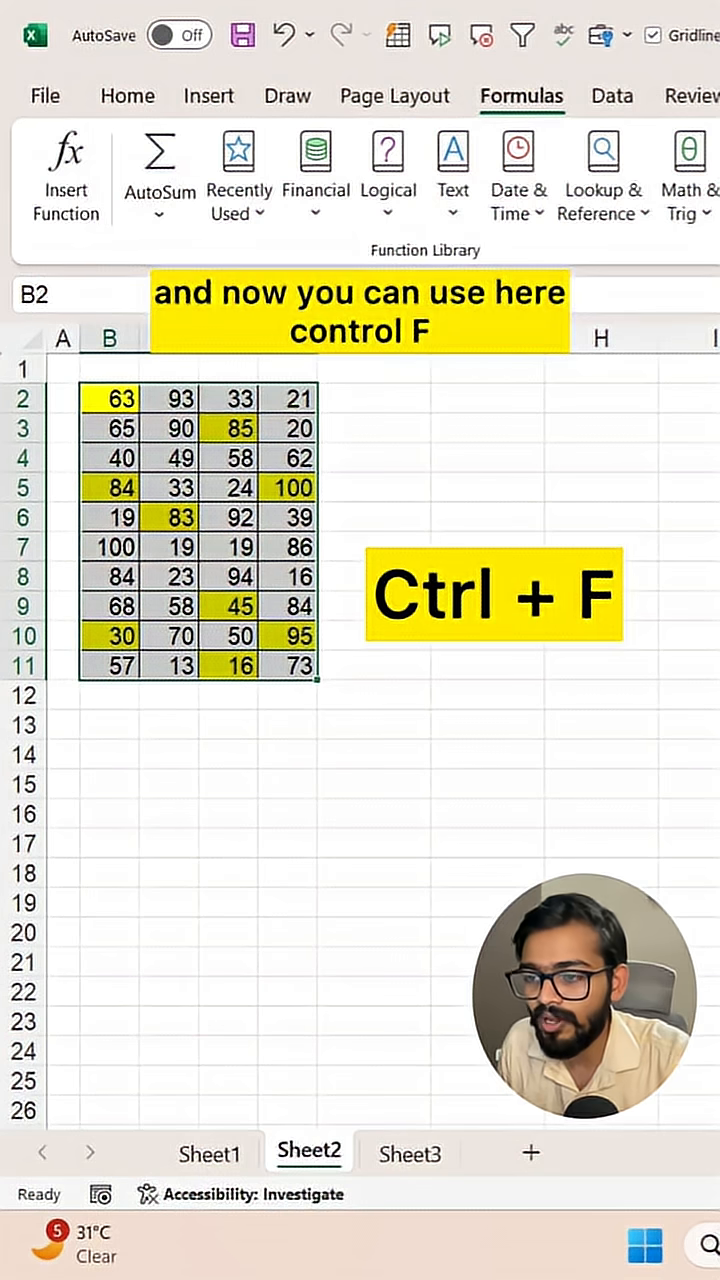
- Open Find with its Format options expanded to search by a cell's format
key(ctrl+f)
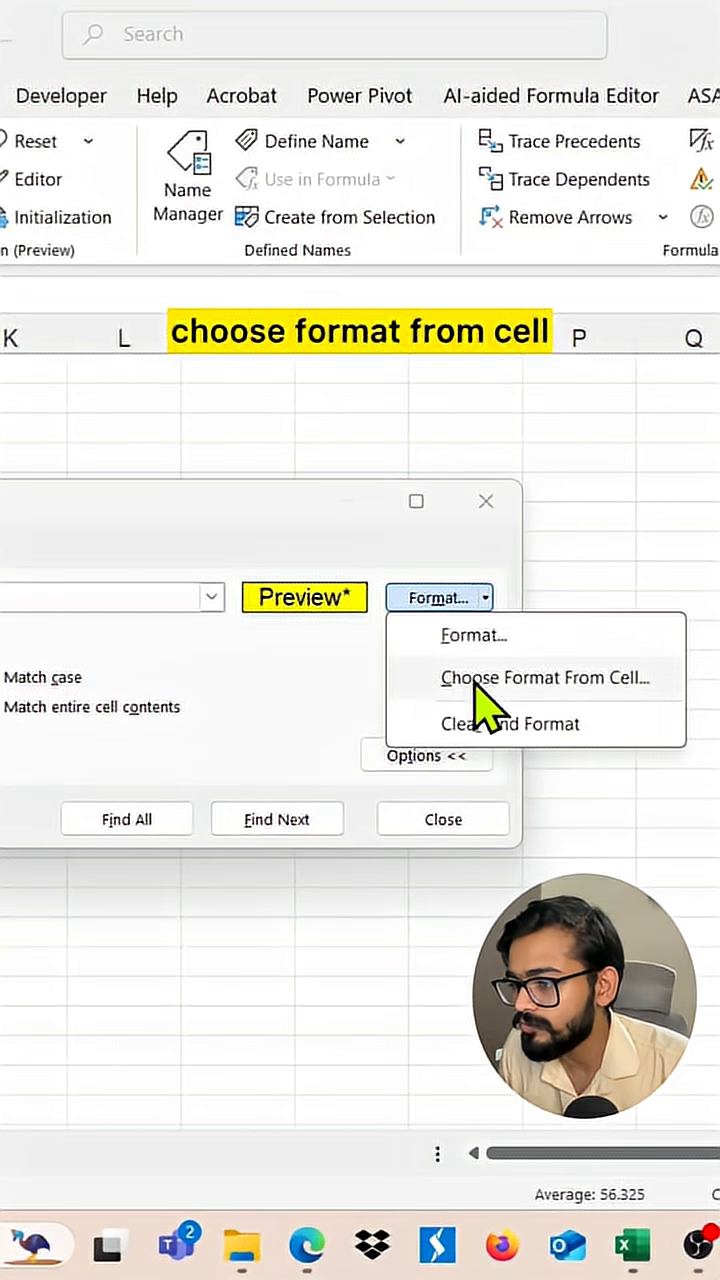
- Pick a yellow-highlighted cell as the search format
click(545, 677)
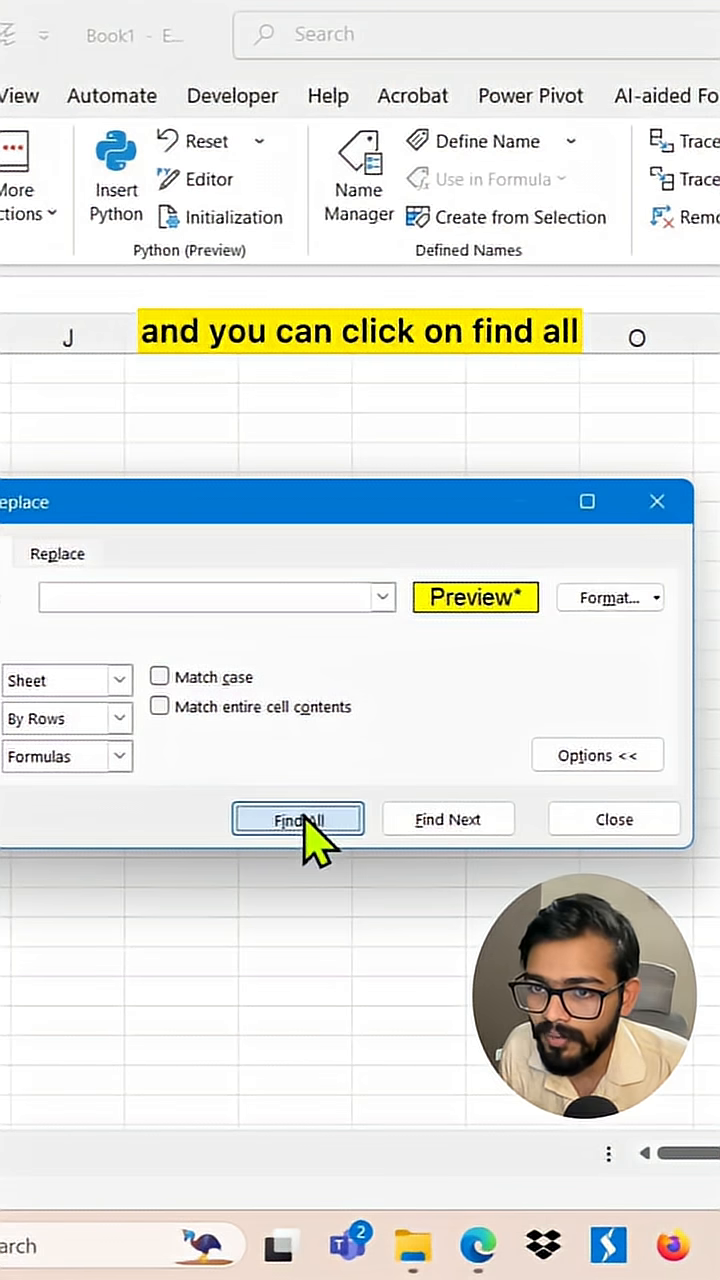
- Find all yellow cells (B2, D3, B5 and more) and select every match
click(298, 819)
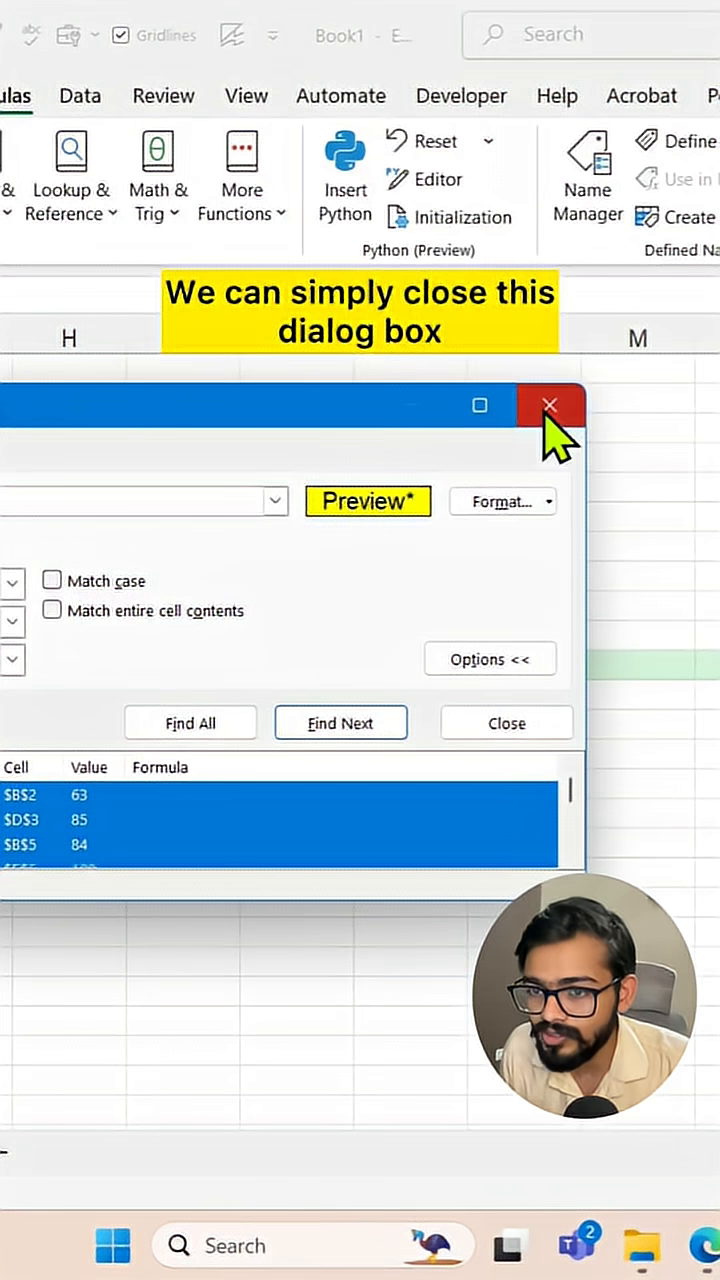
- Close Find and define the name 'Yellow' for the selected yellow cells
click(549, 405)
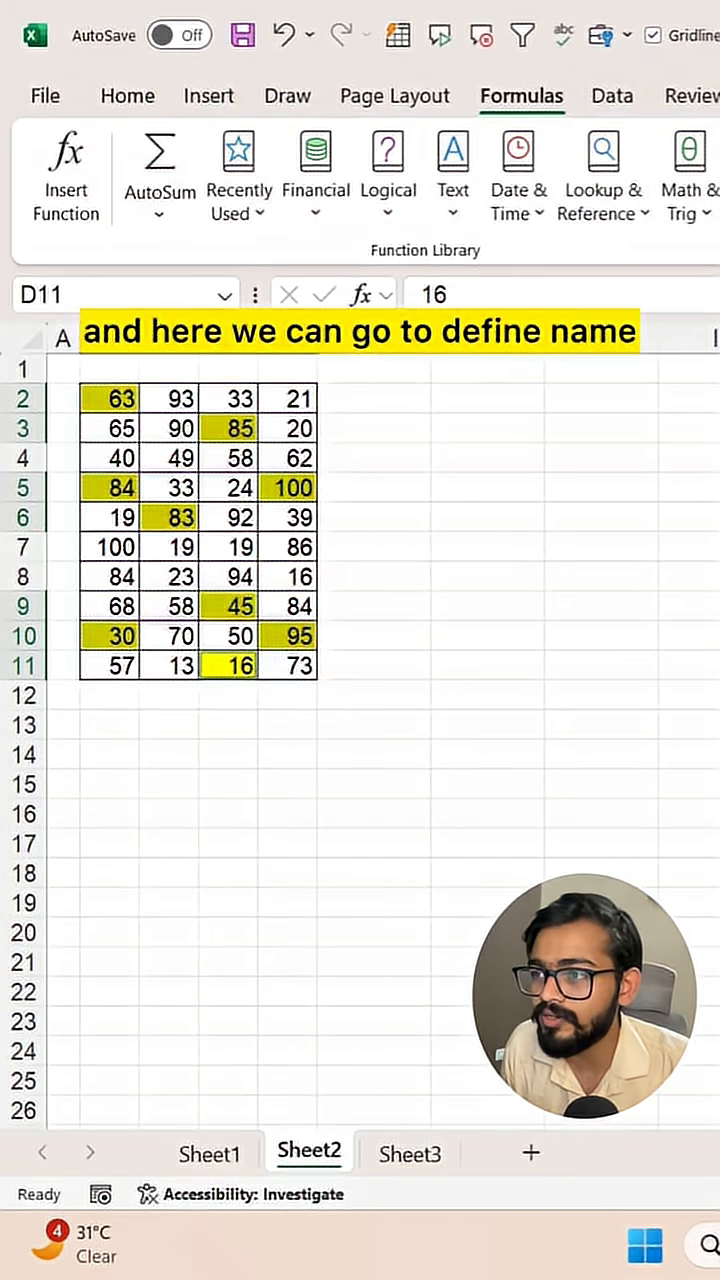
click(487, 141)
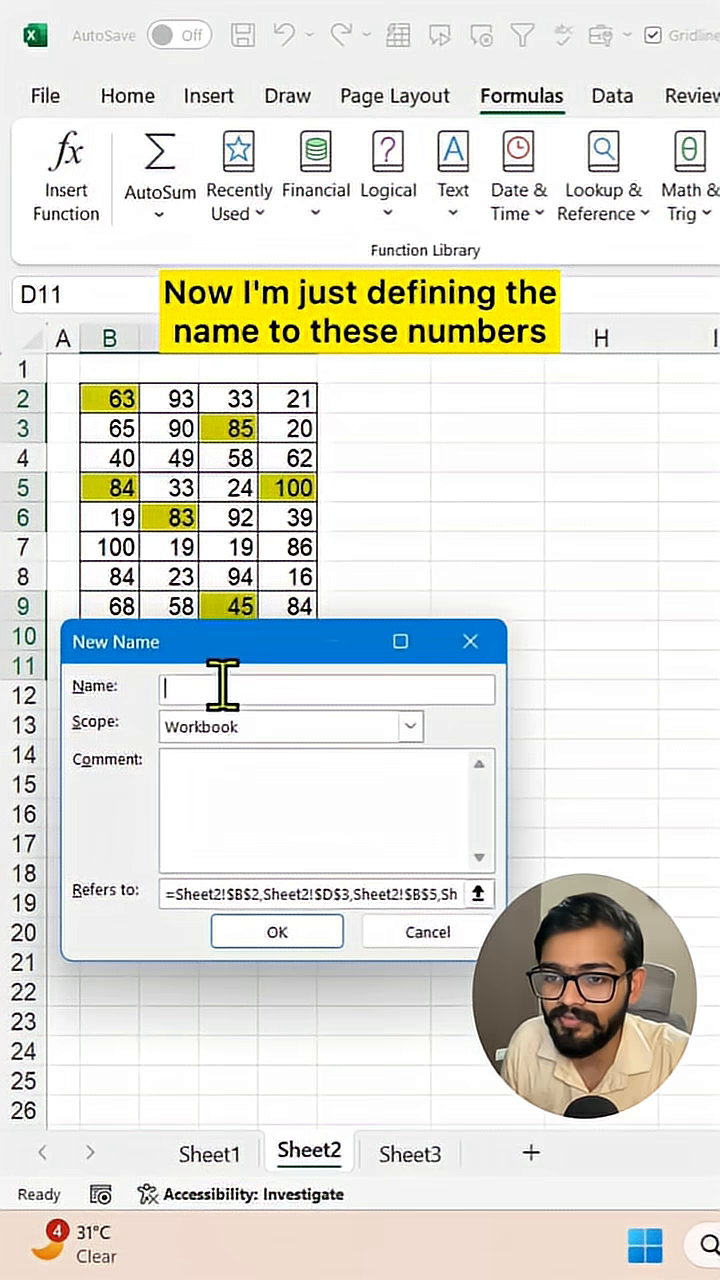
text(Yellow)
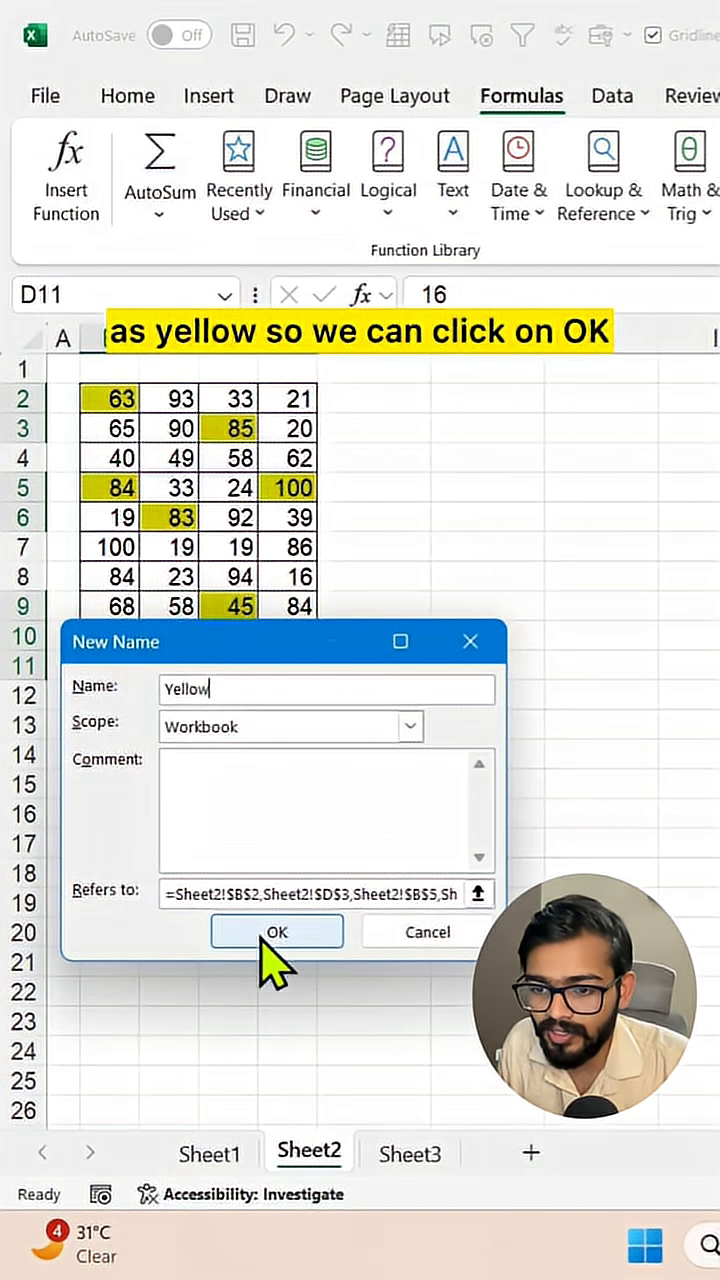
click(277, 931)
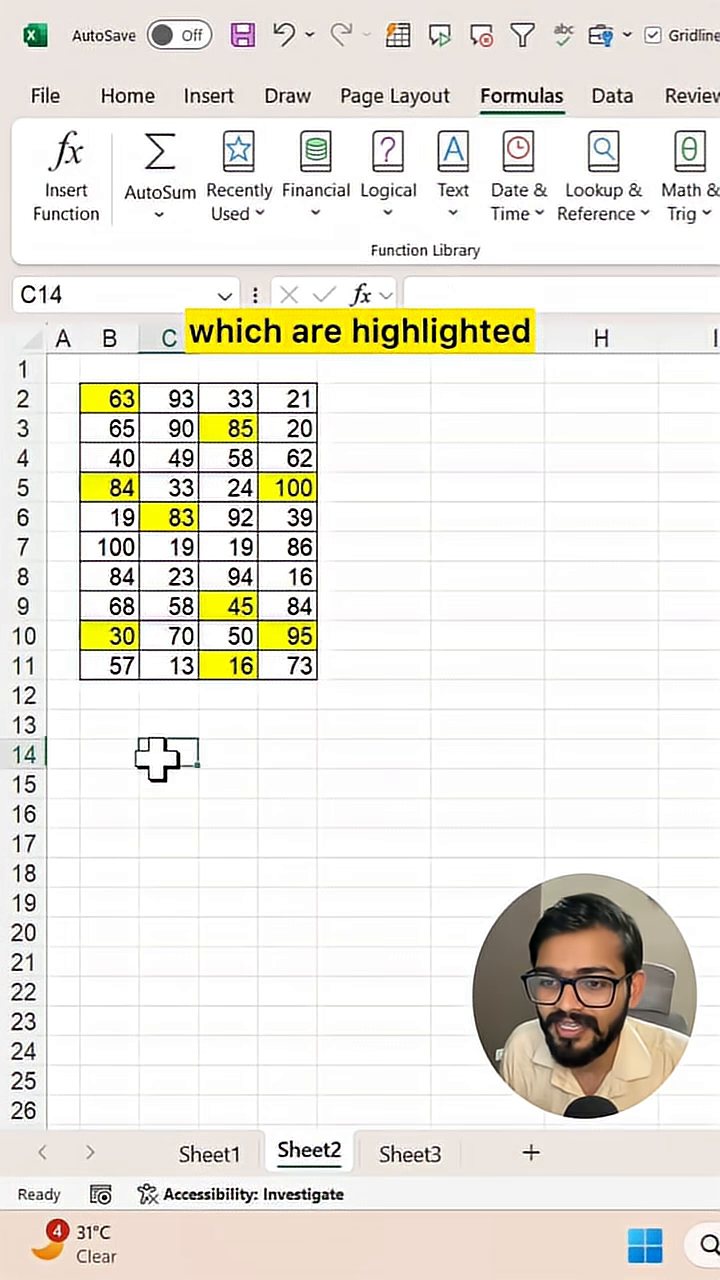
- Type =sum(yel in C14 to start totalling the Yellow range
text(=)
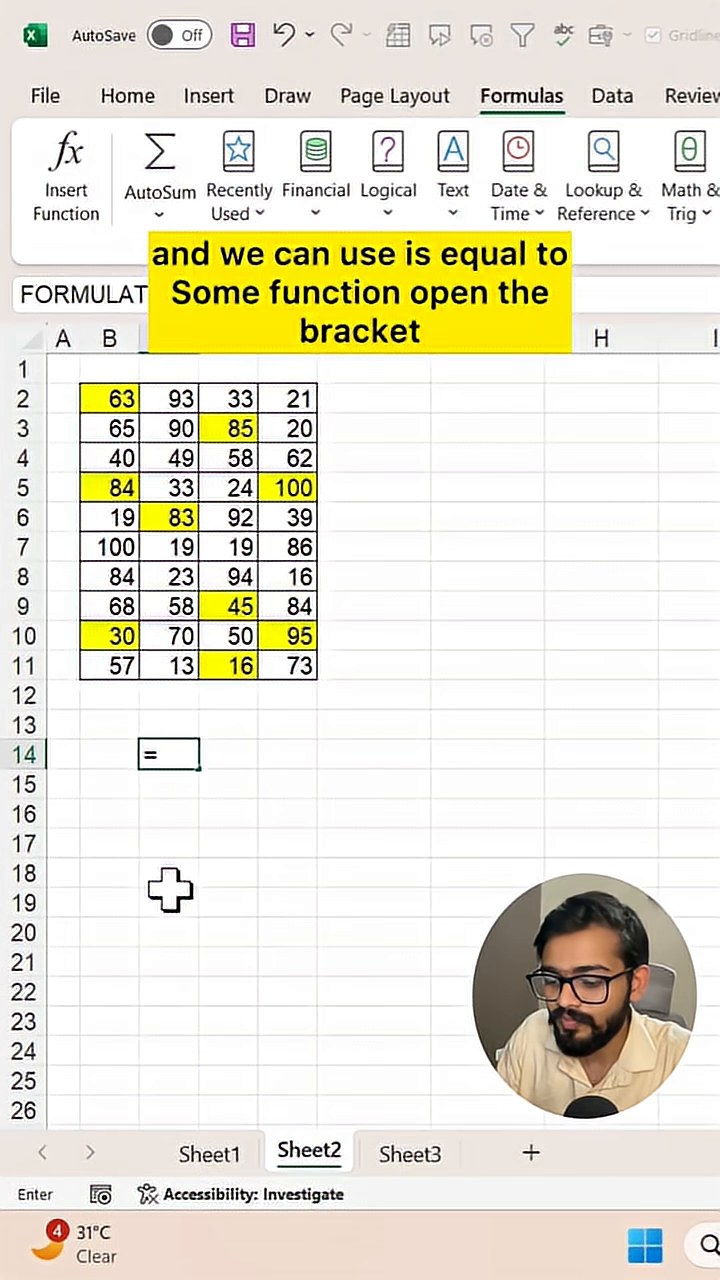
text(sum()
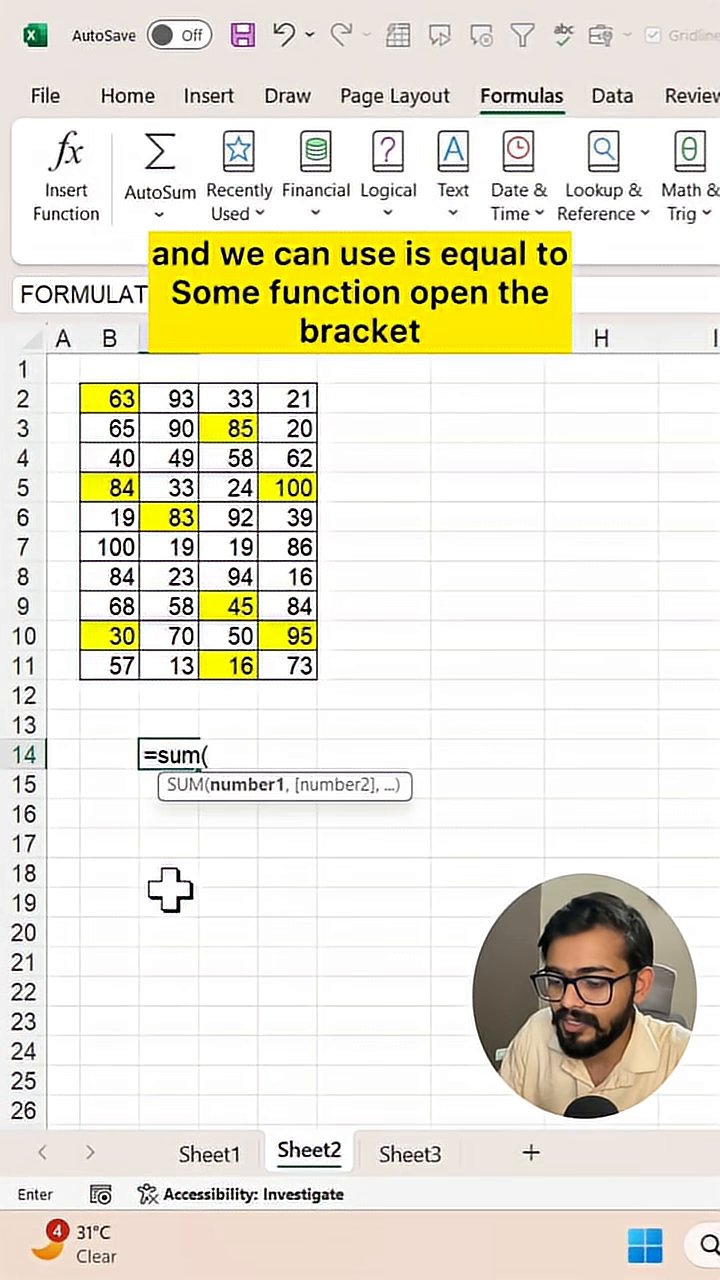
text(yel)
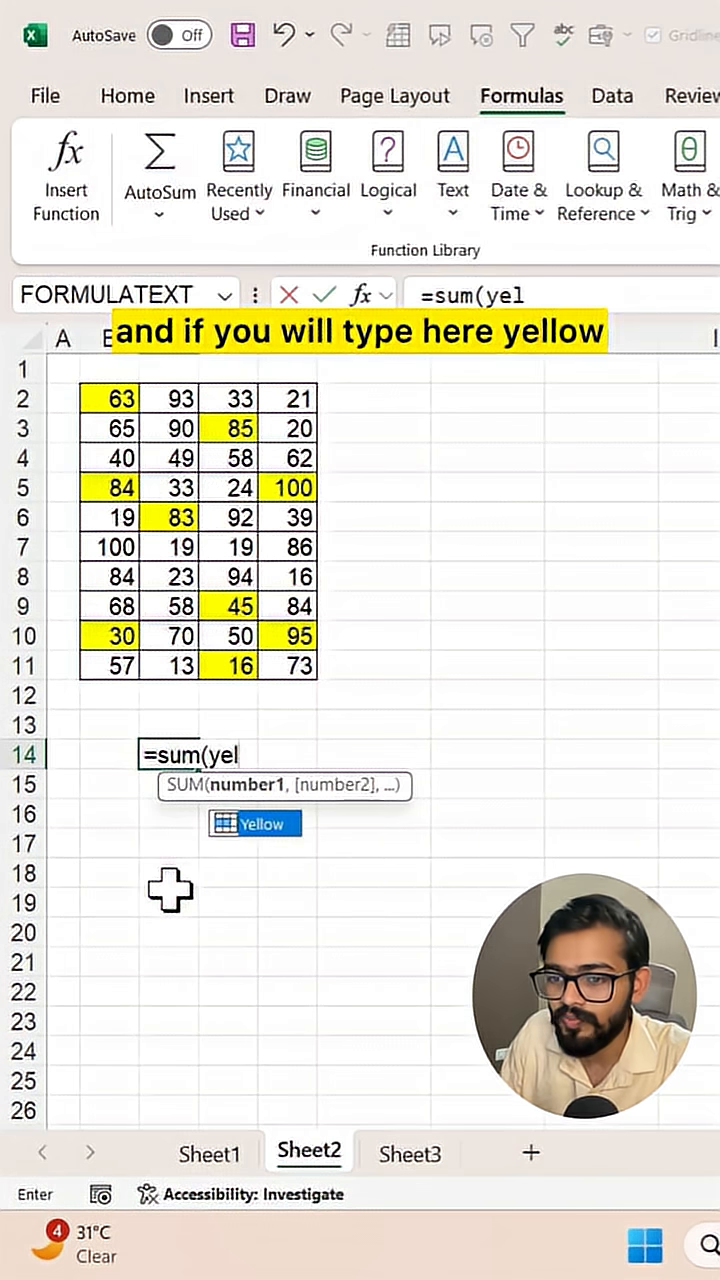